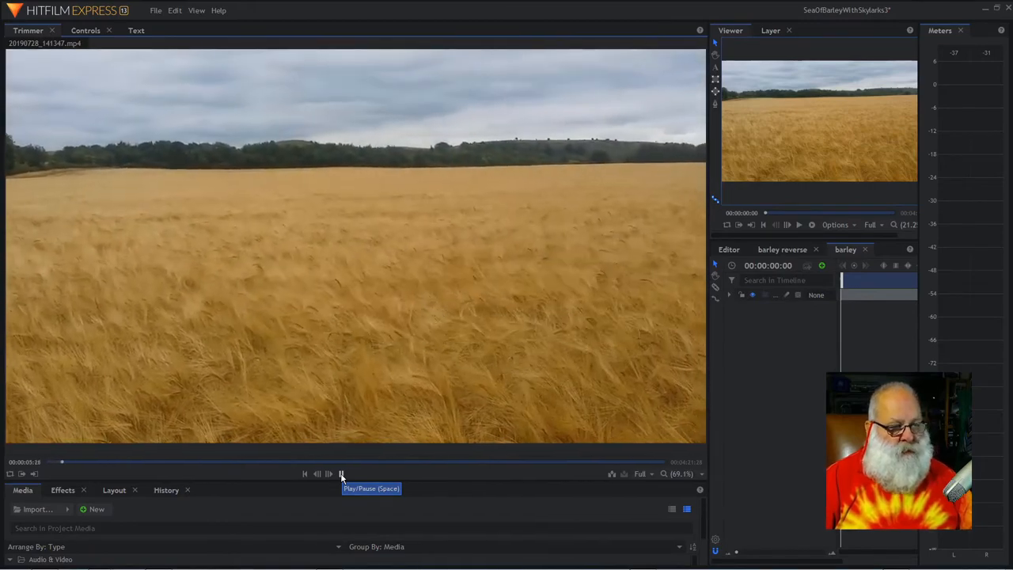
Play the barley clip in the Trimmer and scrub through the barley composite shot
{"action": "left_click", "coordinate": [342, 474]}
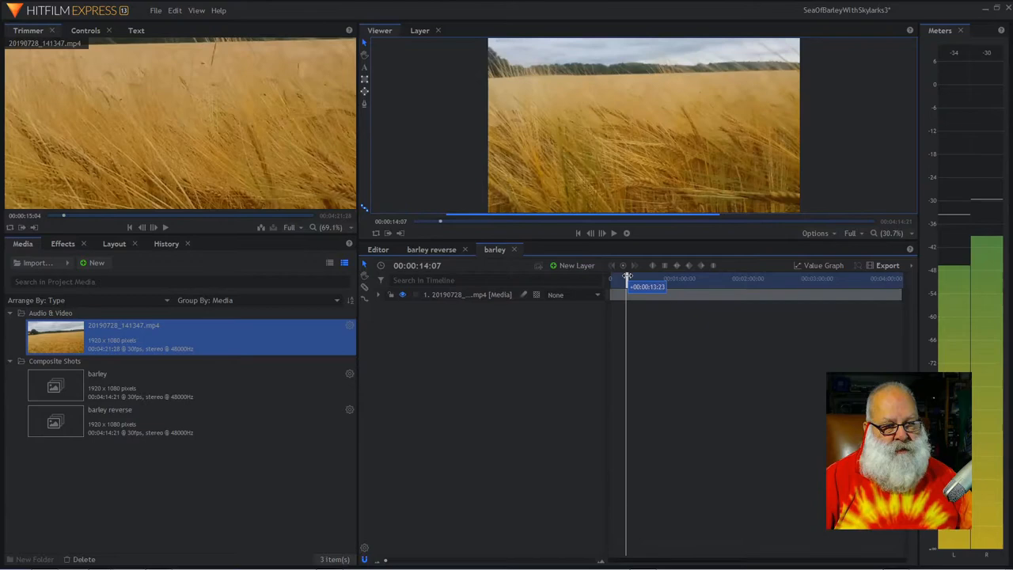
{"action": "left_click_drag", "start_coordinate": [626, 287], "coordinate": [620, 287]}
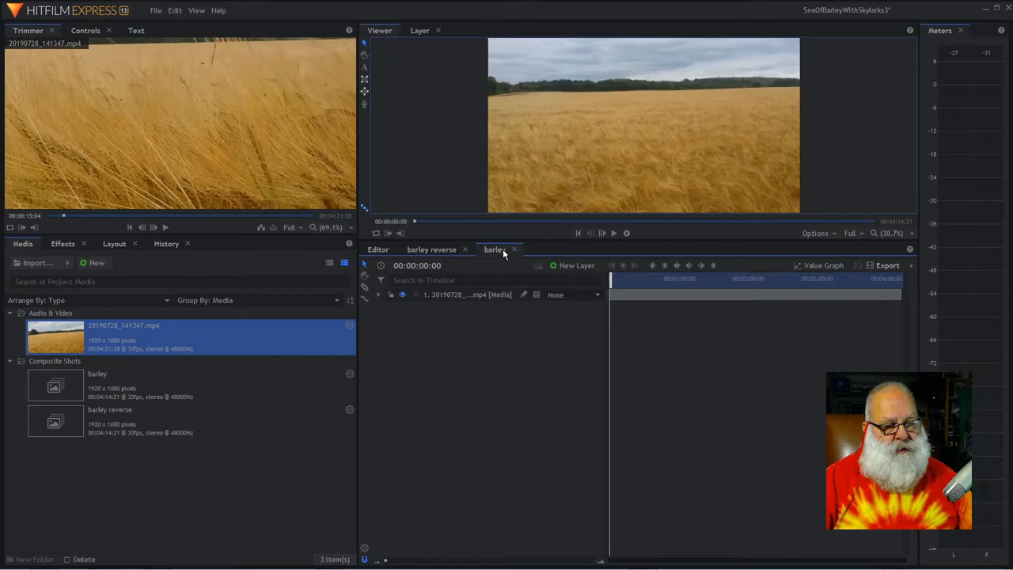
Lay the barley and barley reverse composites in sequence on Video 1 of the Editor timeline
{"action": "left_click", "coordinate": [430, 250]}
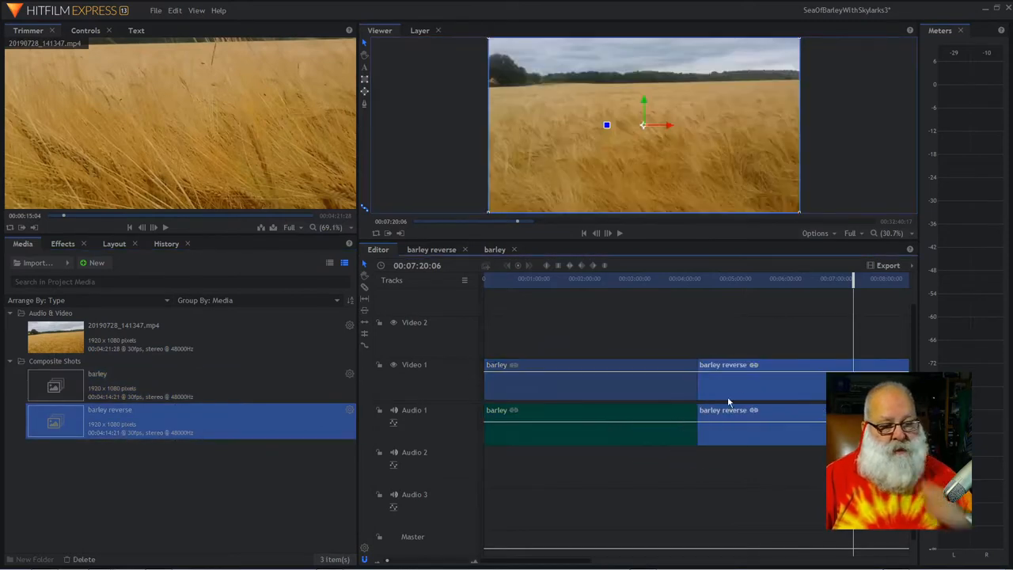
{"action": "mouse_move", "coordinate": [741, 391]}
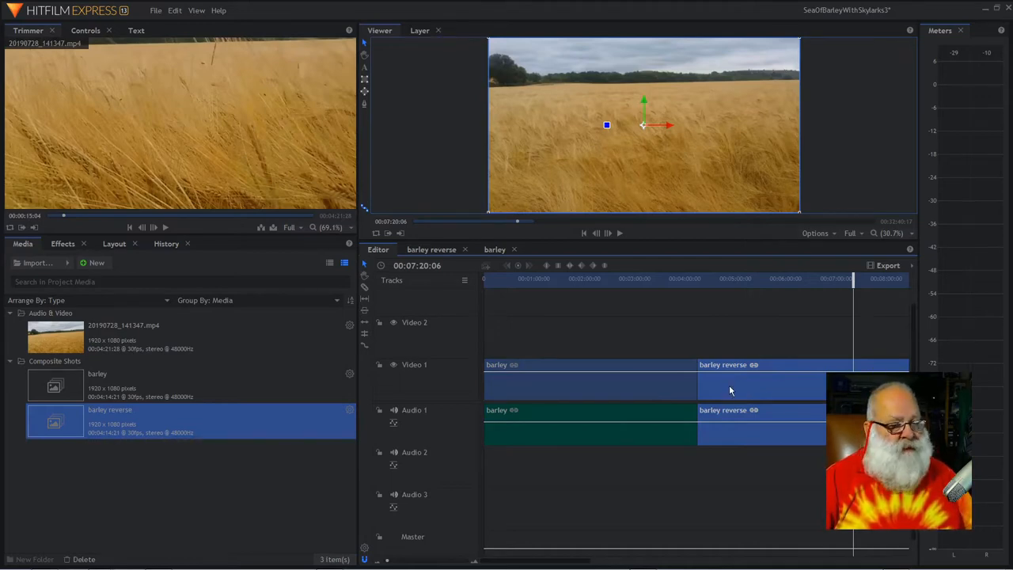
Unlink and delete the Audio 1 portions of the barley reverse and barley clips
{"action": "right_click", "coordinate": [759, 388]}
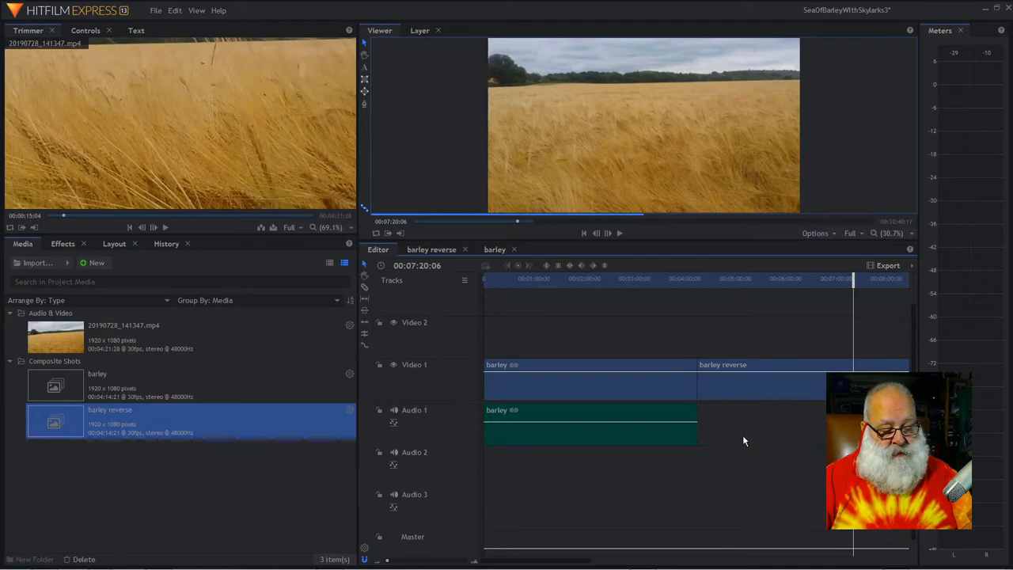
{"action": "right_click", "coordinate": [588, 388]}
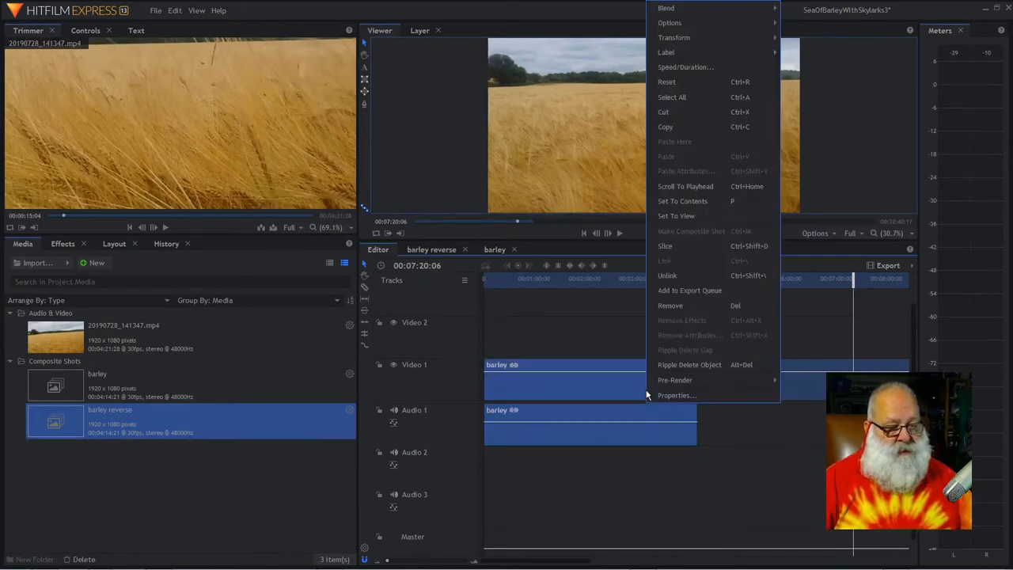
{"action": "mouse_move", "coordinate": [675, 379]}
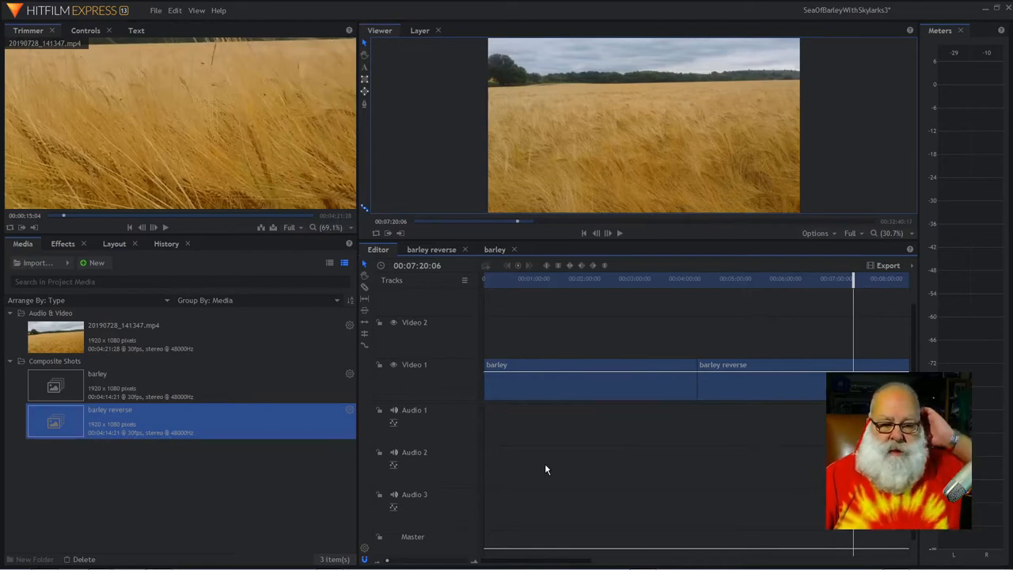
{"action": "mouse_move", "coordinate": [548, 424]}
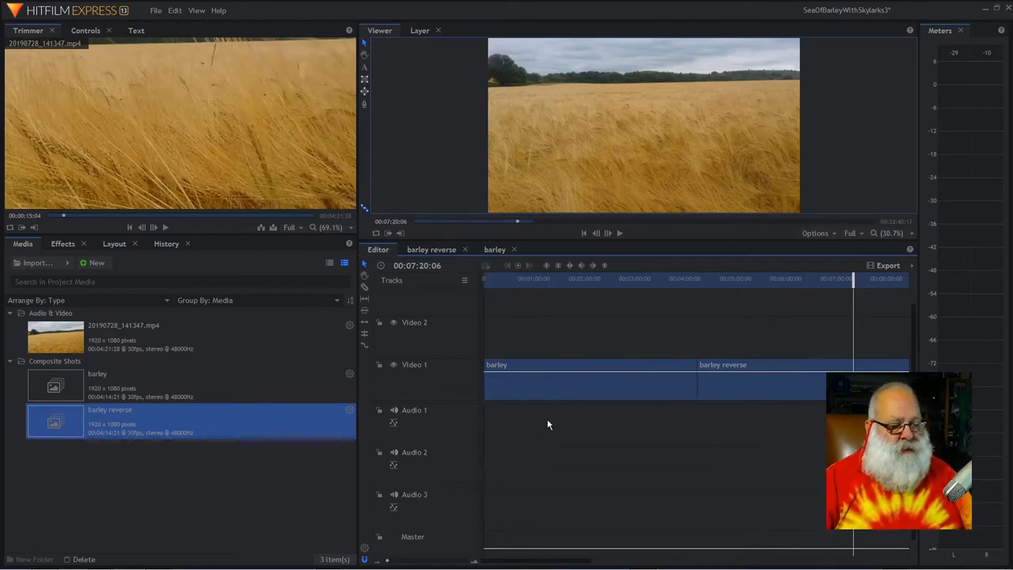
{"action": "mouse_move", "coordinate": [548, 424]}
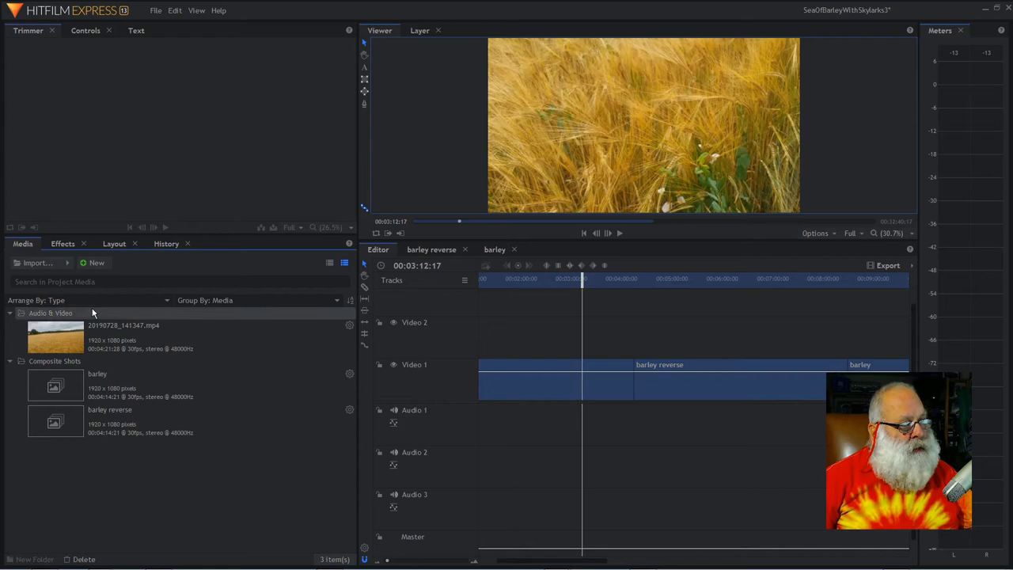
Import skylarksEdited.wav and place it on Audio 1 beneath the barley clips
{"action": "left_click", "coordinate": [33, 263]}
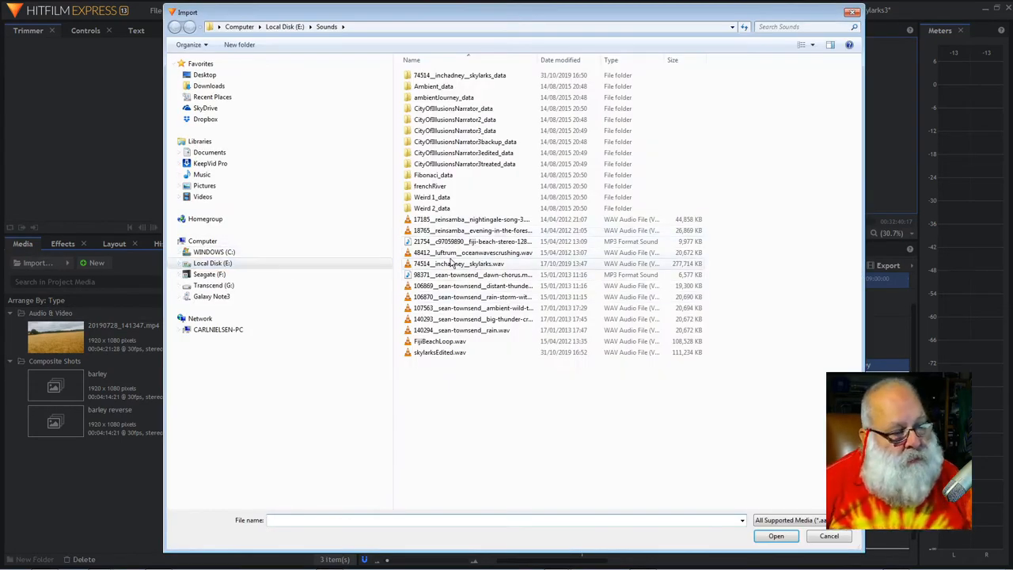
{"action": "left_click", "coordinate": [775, 535]}
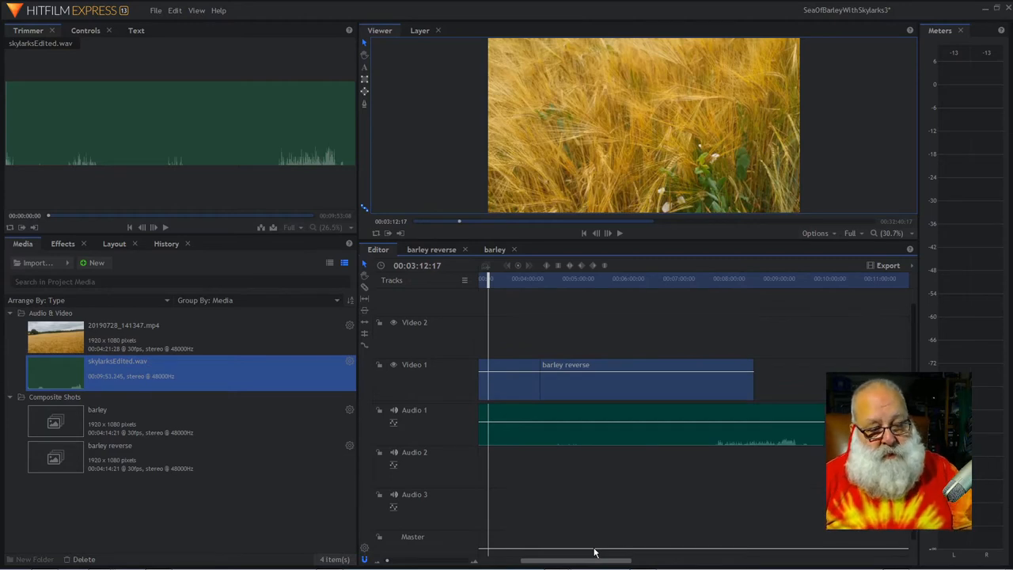
Slice the skylarks clip at a scrubbed cut point and slide the second piece after the first
{"action": "left_click", "coordinate": [652, 278]}
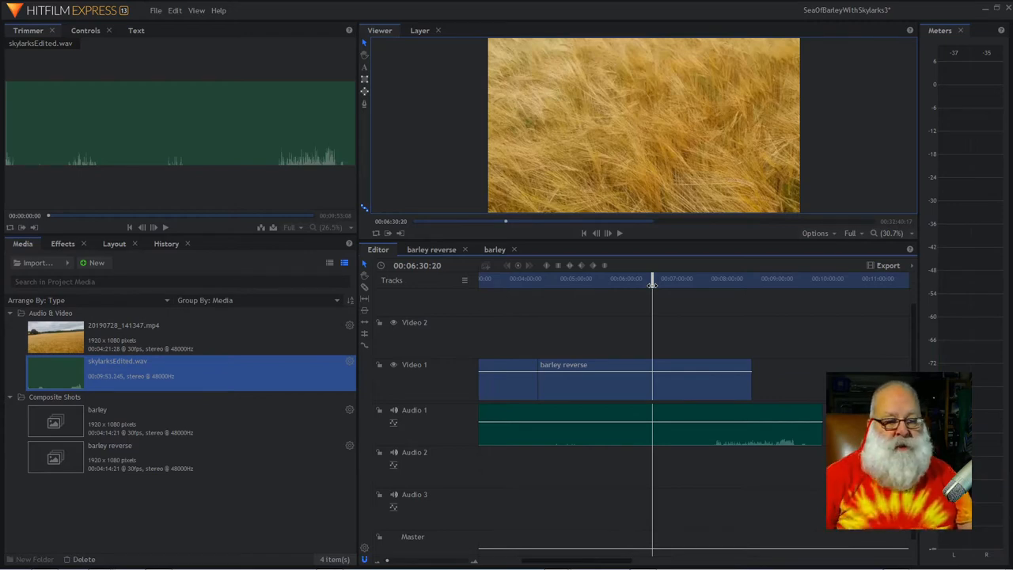
{"action": "left_click", "coordinate": [620, 232]}
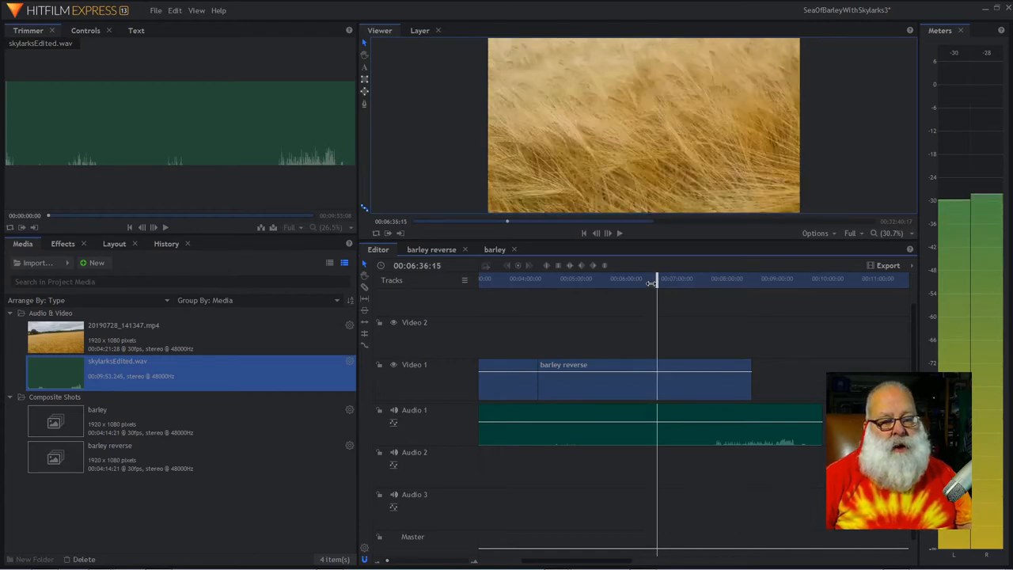
{"action": "left_click_drag", "start_coordinate": [649, 278], "coordinate": [652, 278]}
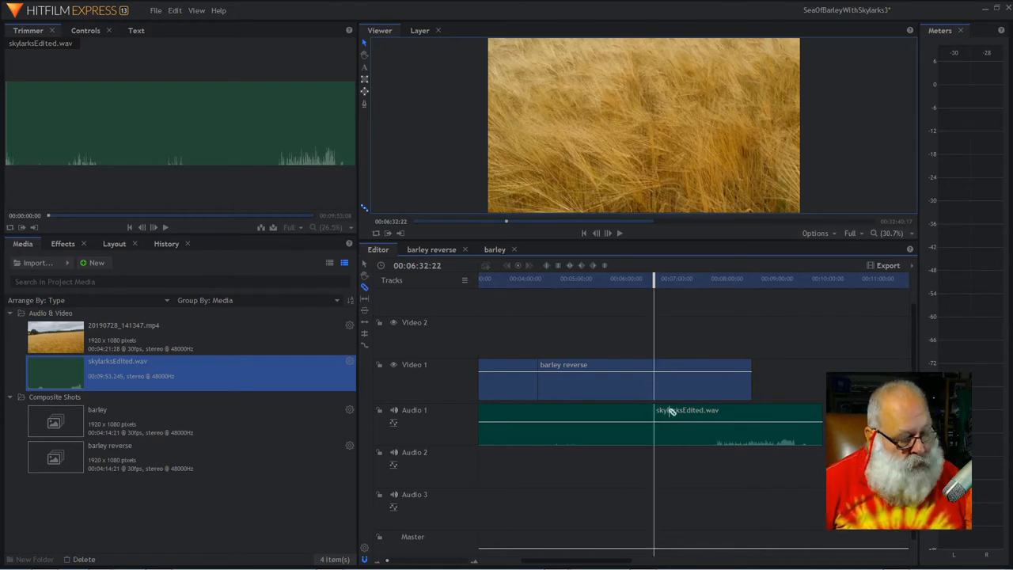
{"action": "left_click_drag", "start_coordinate": [687, 410], "coordinate": [731, 410]}
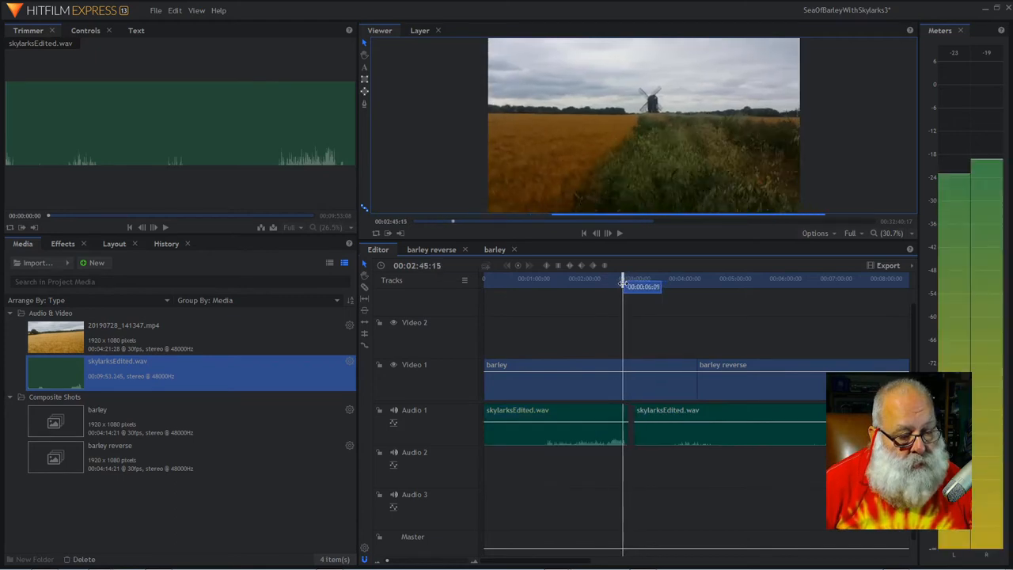
{"action": "left_click", "coordinate": [608, 232]}
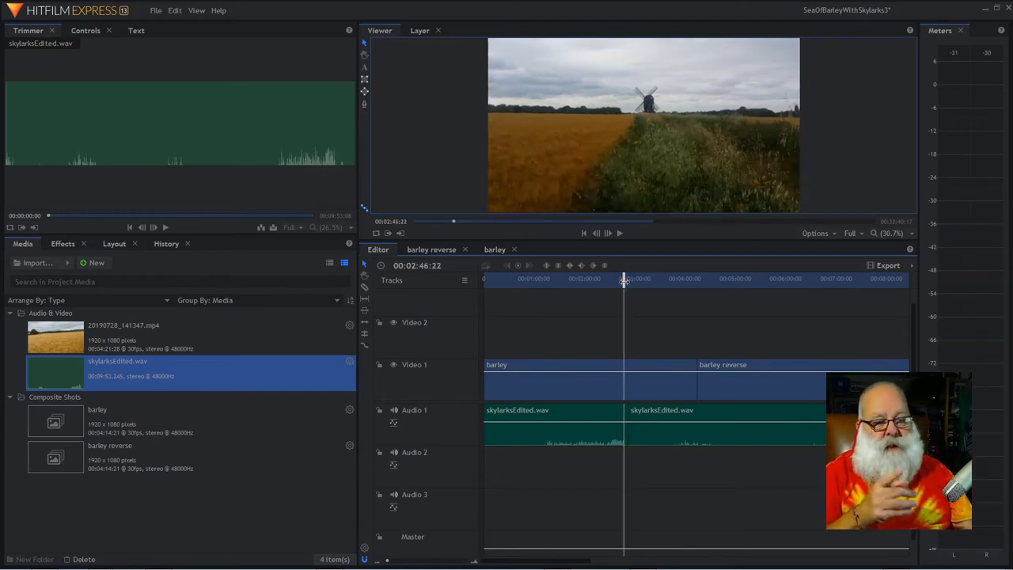
{"action": "left_click", "coordinate": [620, 232]}
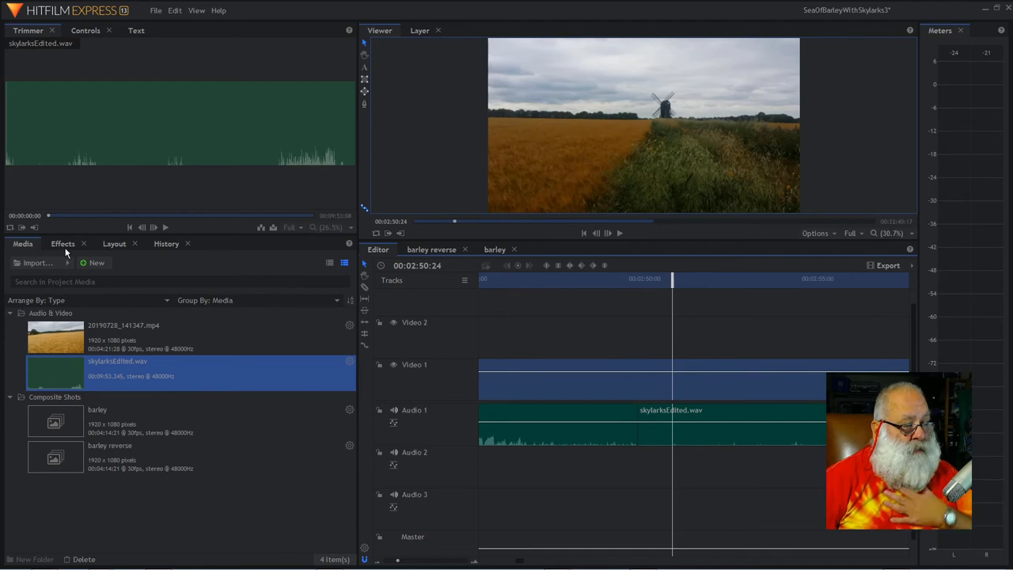
Apply a Cross Fade audio transition to the skylarks cut and park the playhead just before it
{"action": "left_click", "coordinate": [64, 244]}
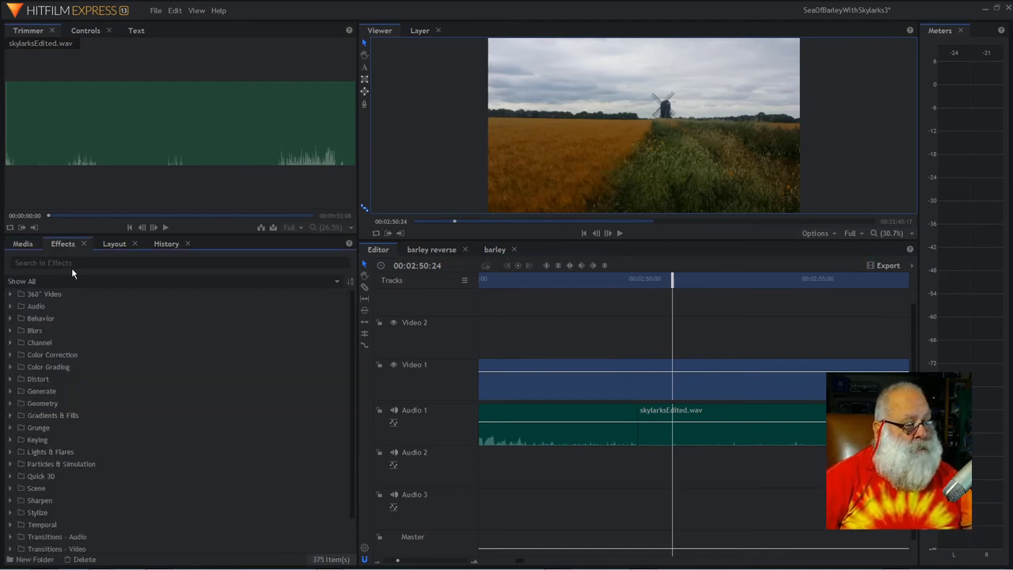
{"action": "scroll", "scroll_direction": "down", "scroll_amount": 3}
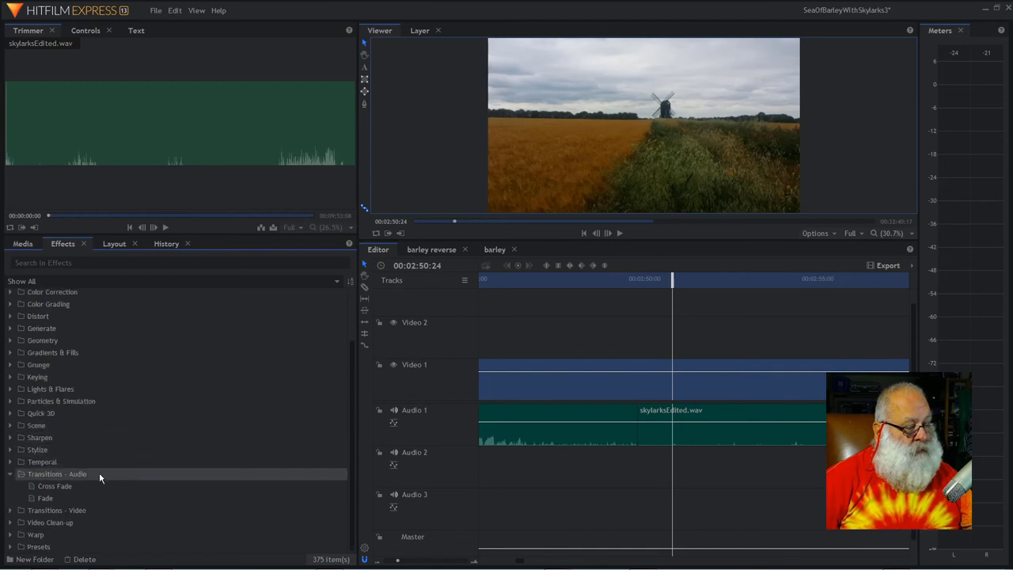
{"action": "left_click", "coordinate": [54, 485]}
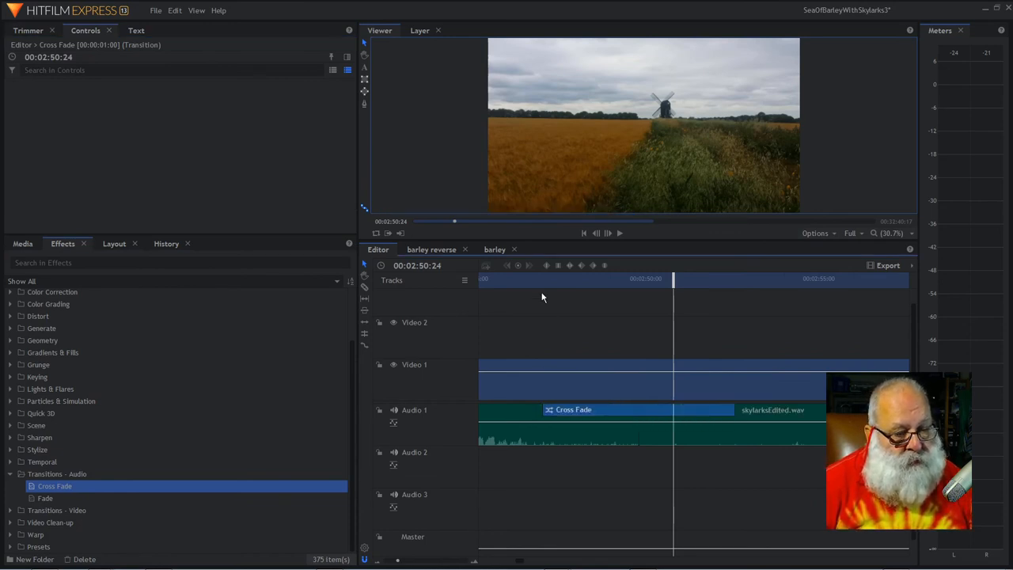
{"action": "left_click", "coordinate": [607, 233]}
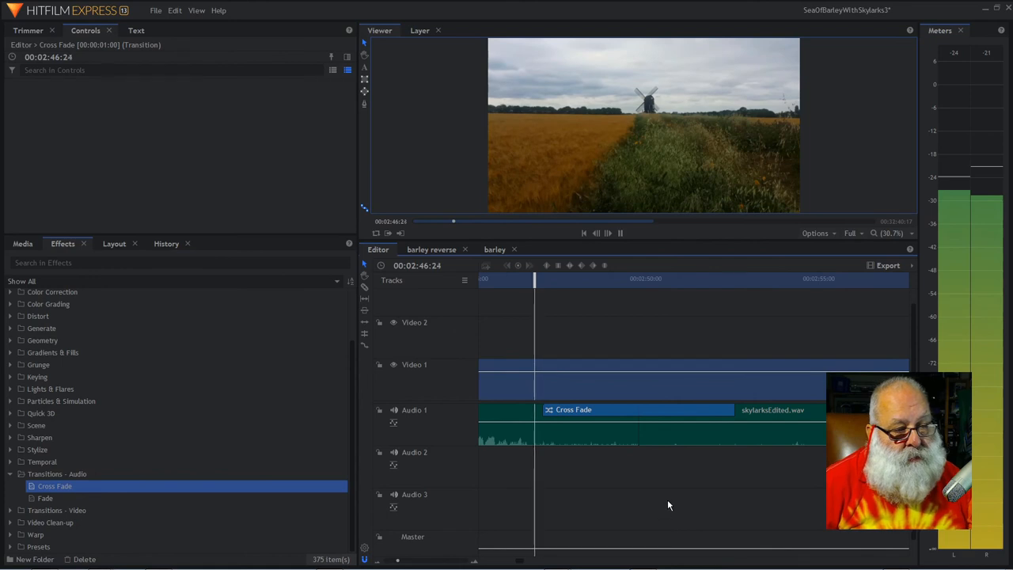